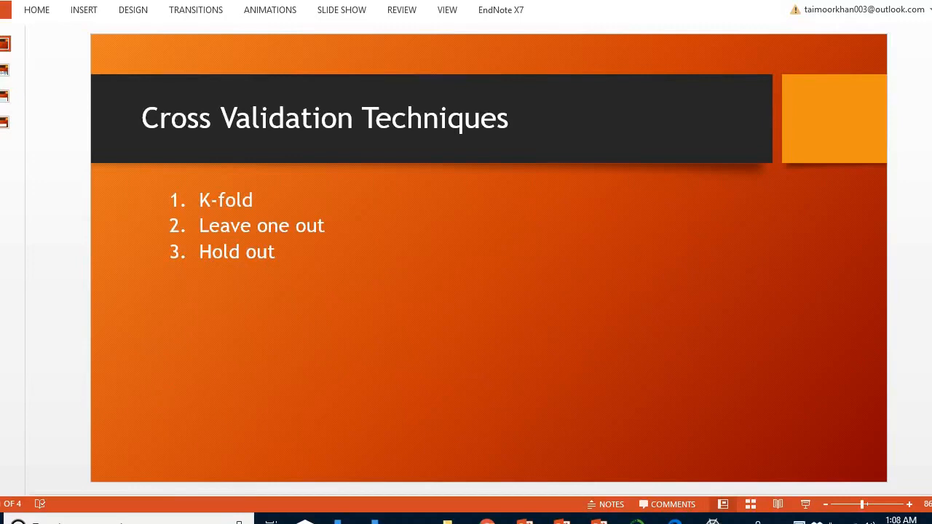
pyautogui.moveTo(163, 396)
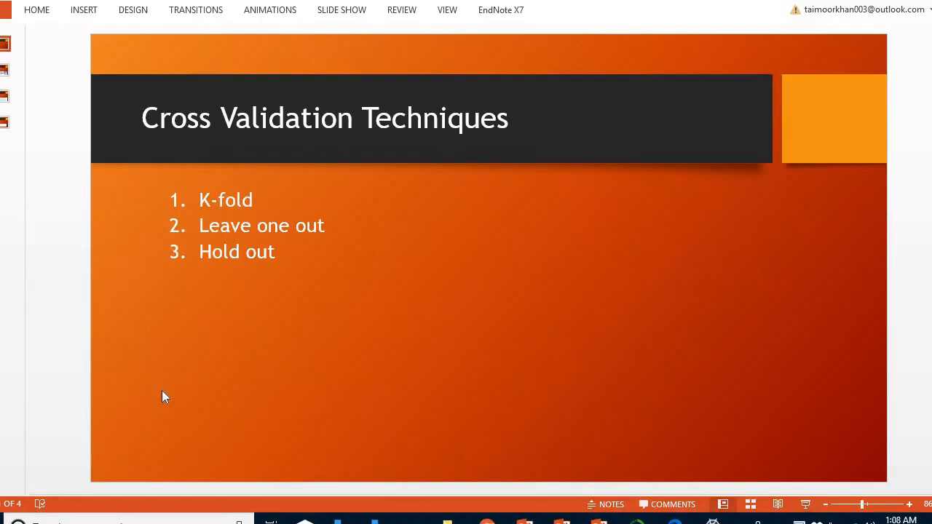
pyautogui.moveTo(156, 220)
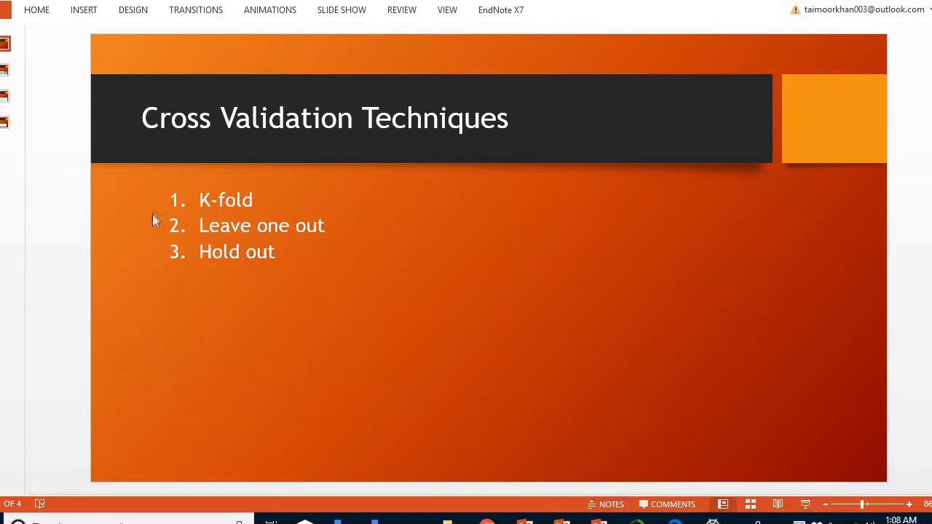
pyautogui.moveTo(285, 252)
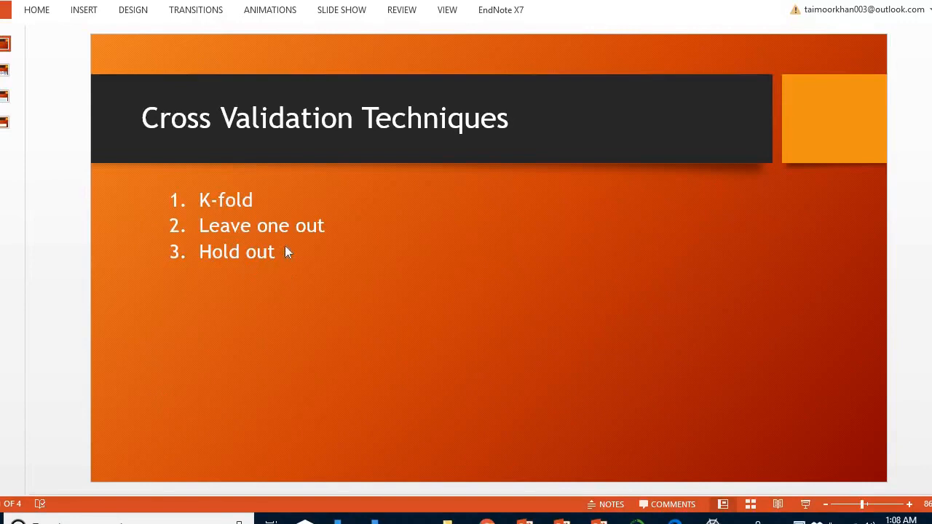
pyautogui.moveTo(314, 251)
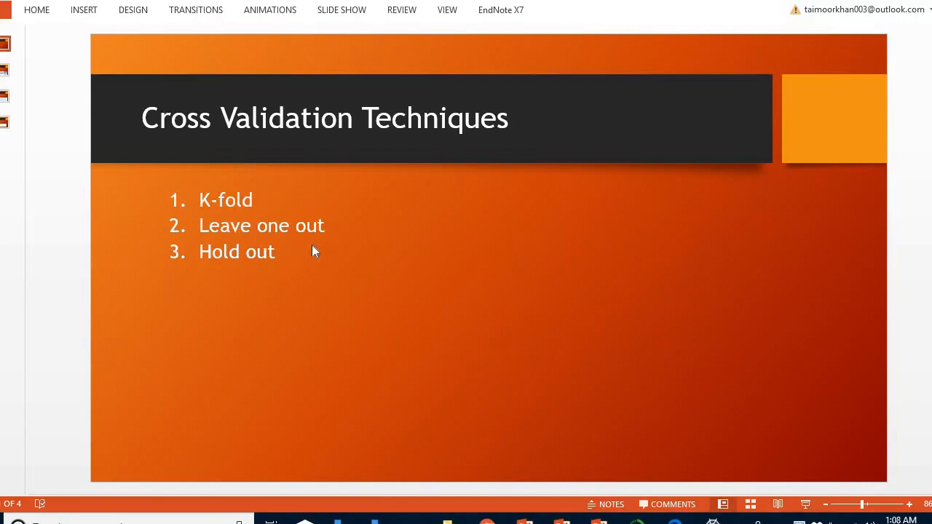
pyautogui.moveTo(27, 79)
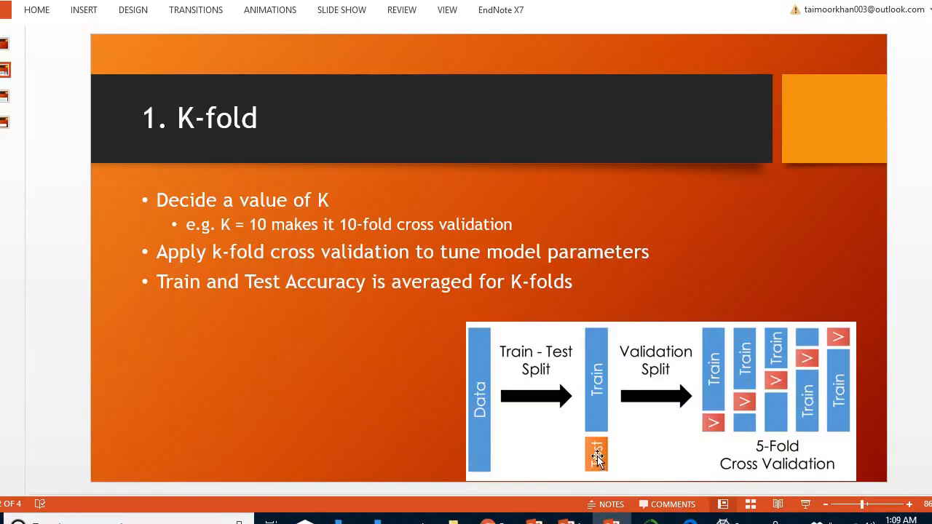
pyautogui.moveTo(623, 444)
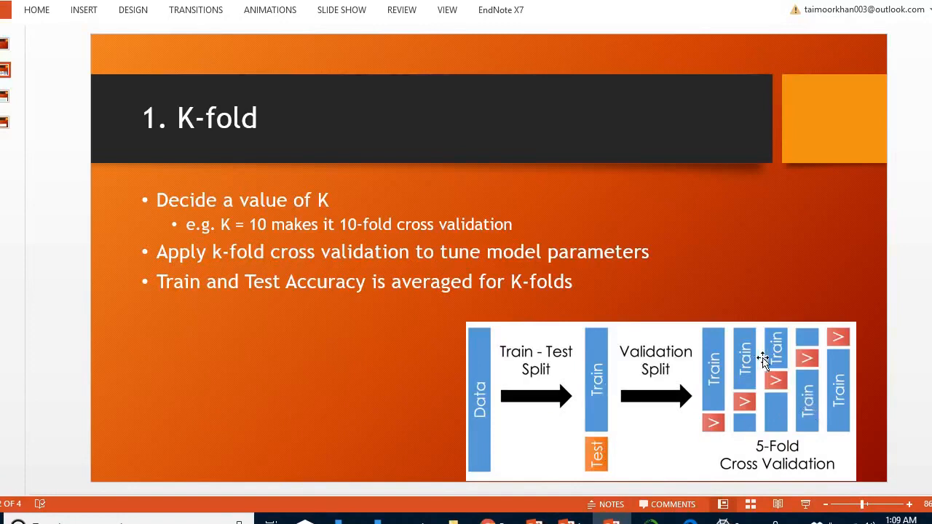
pyautogui.moveTo(833, 356)
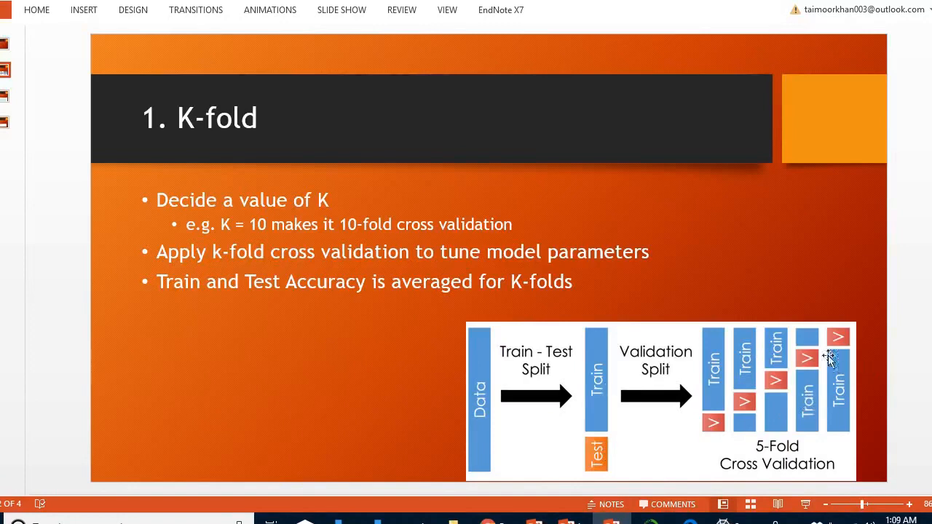
pyautogui.moveTo(725, 274)
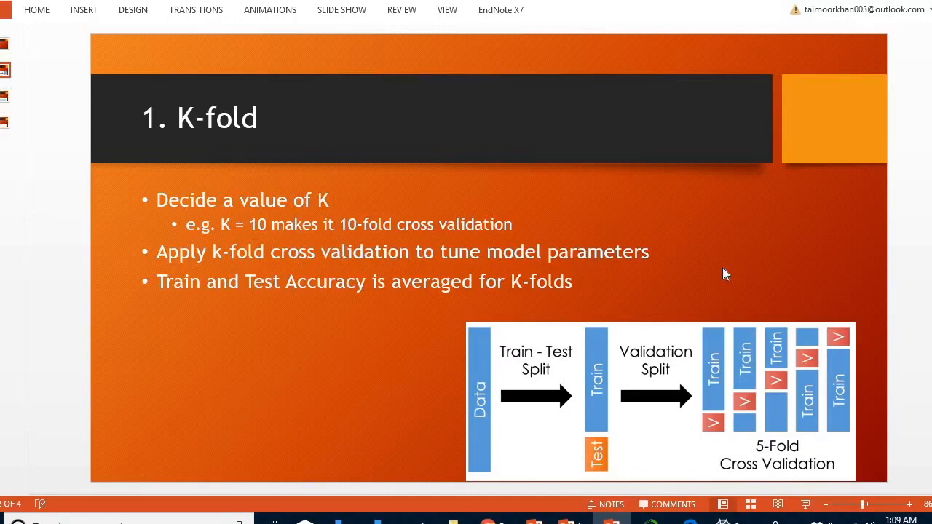
pyautogui.moveTo(640, 308)
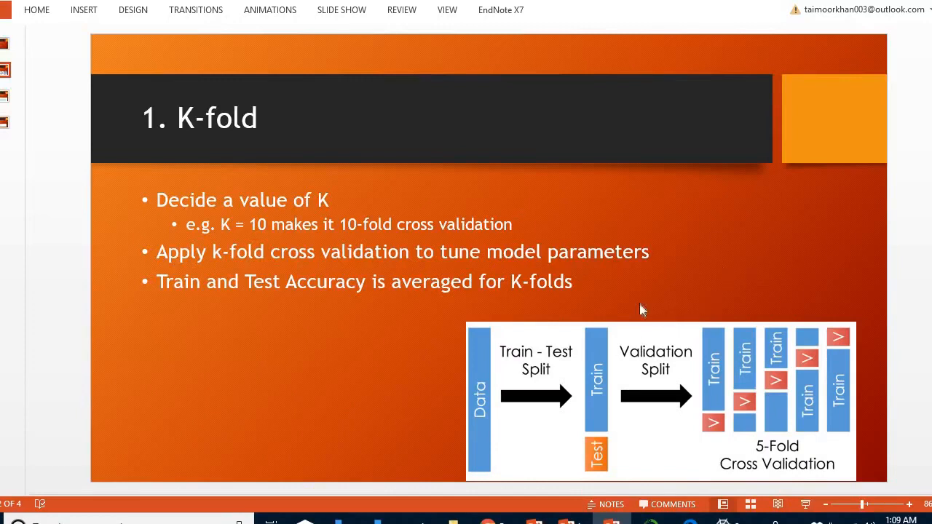
pyautogui.moveTo(742, 433)
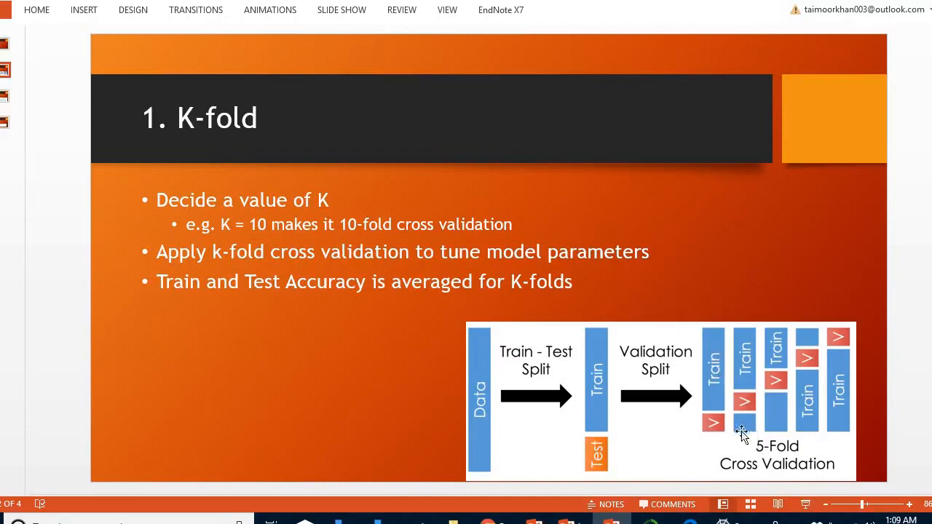
pyautogui.moveTo(722, 390)
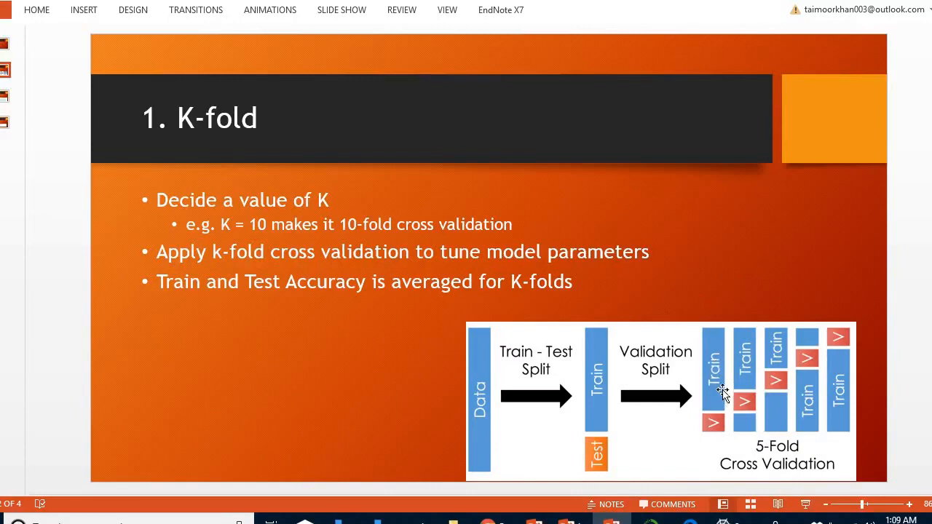
pyautogui.moveTo(721, 429)
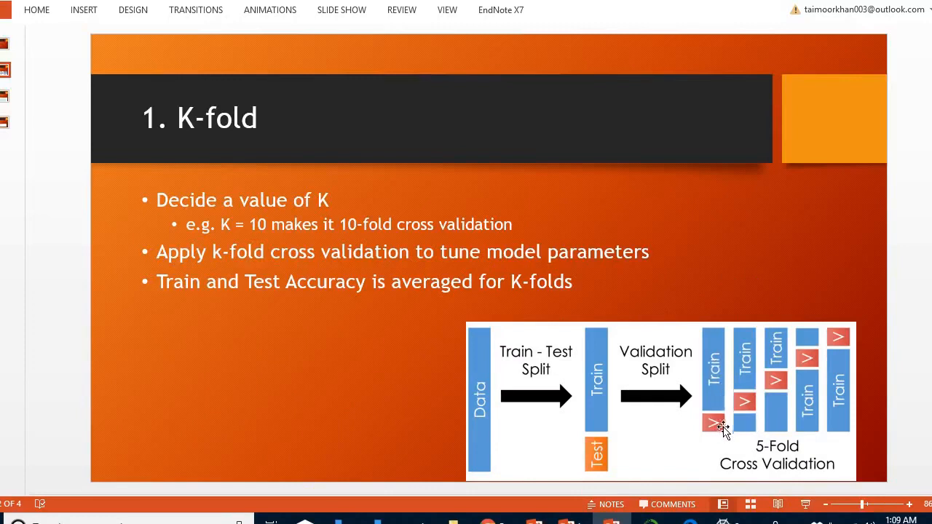
pyautogui.moveTo(745, 408)
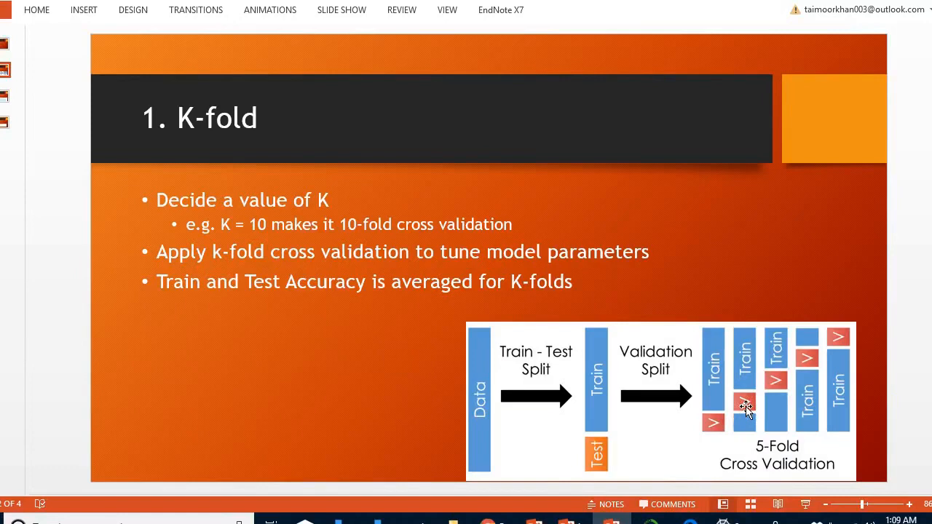
pyautogui.moveTo(757, 421)
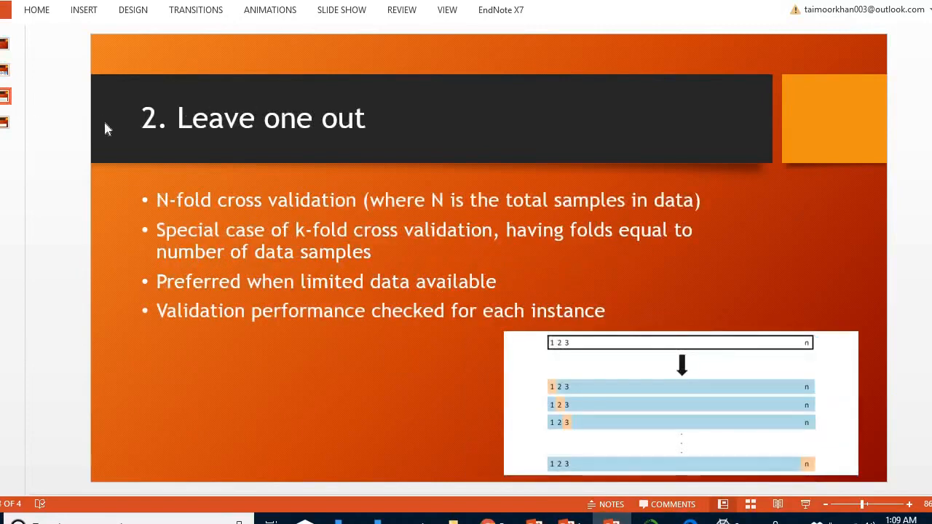
pyautogui.moveTo(604, 333)
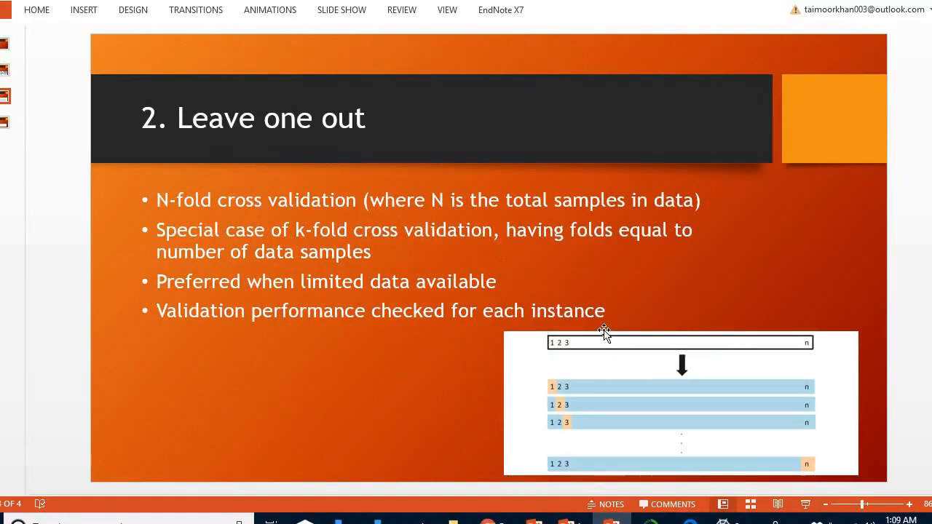
pyautogui.moveTo(604, 327)
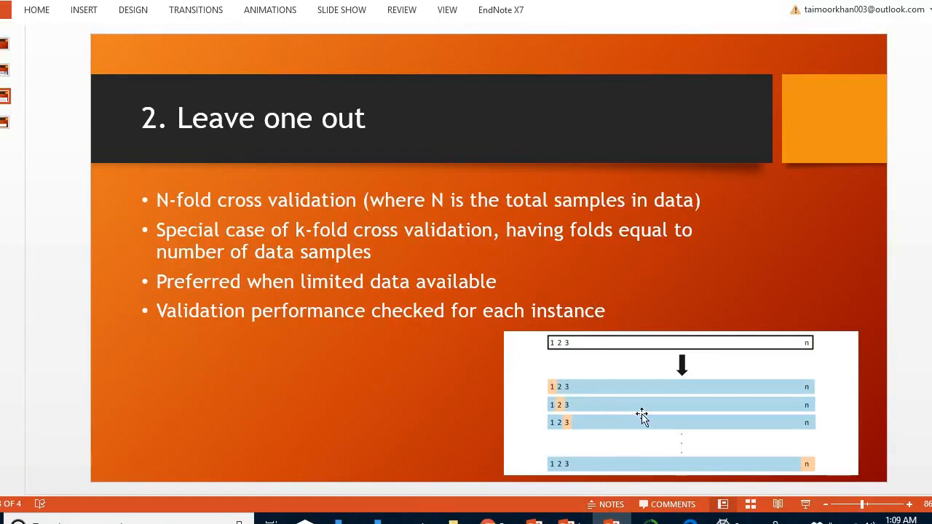
pyautogui.moveTo(784, 436)
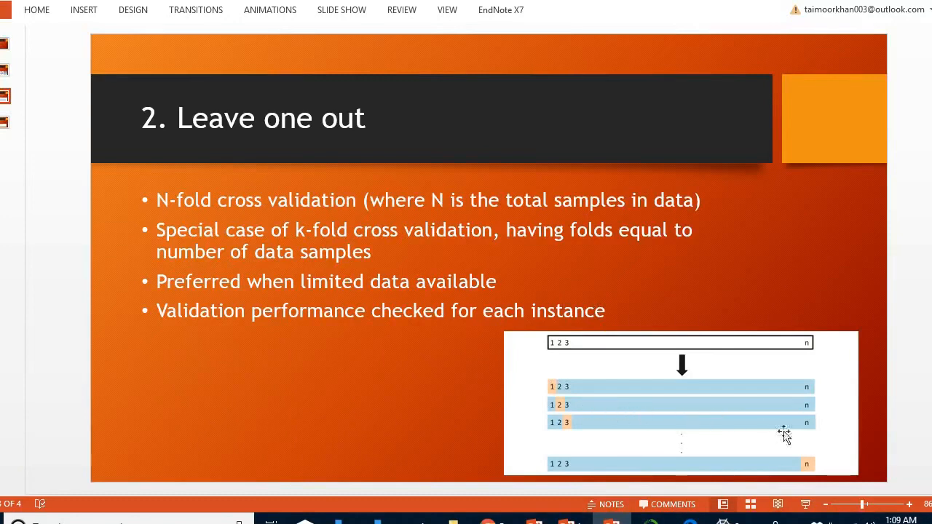
pyautogui.moveTo(560, 399)
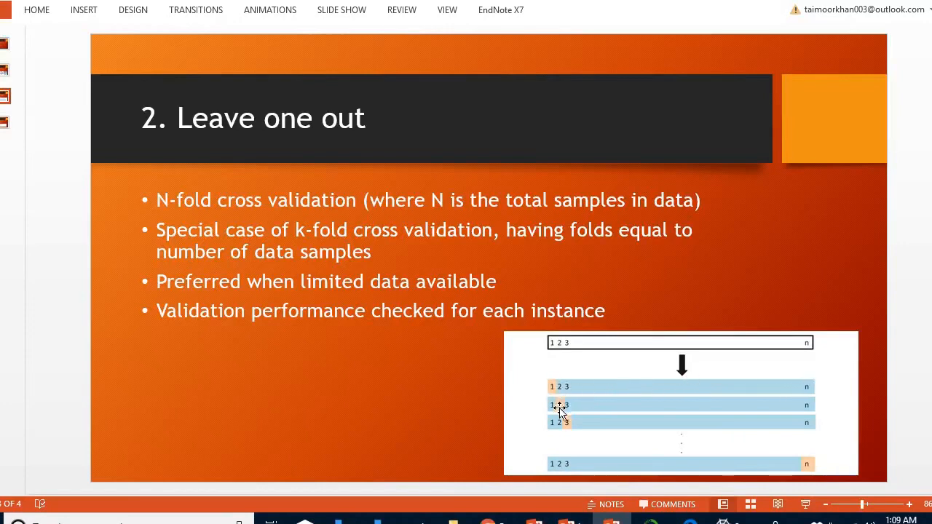
pyautogui.moveTo(569, 429)
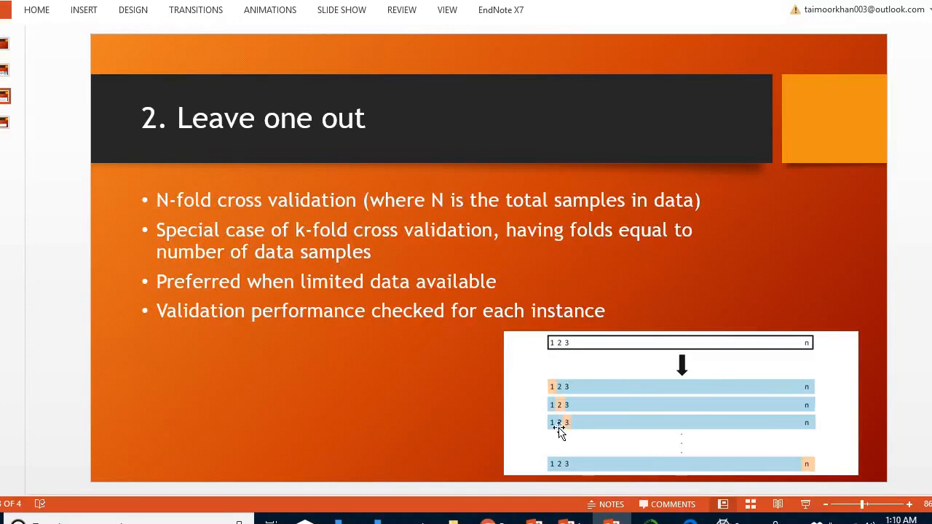
pyautogui.moveTo(837, 440)
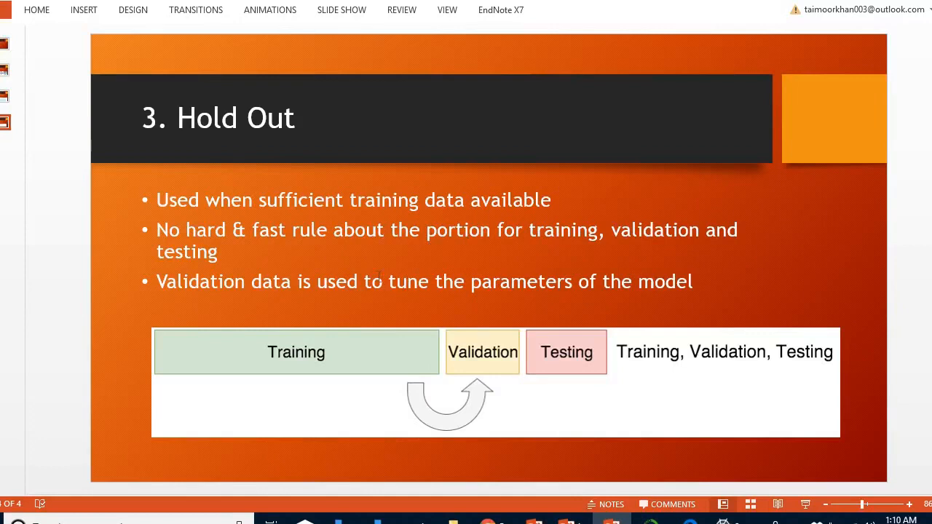
pyautogui.moveTo(445, 326)
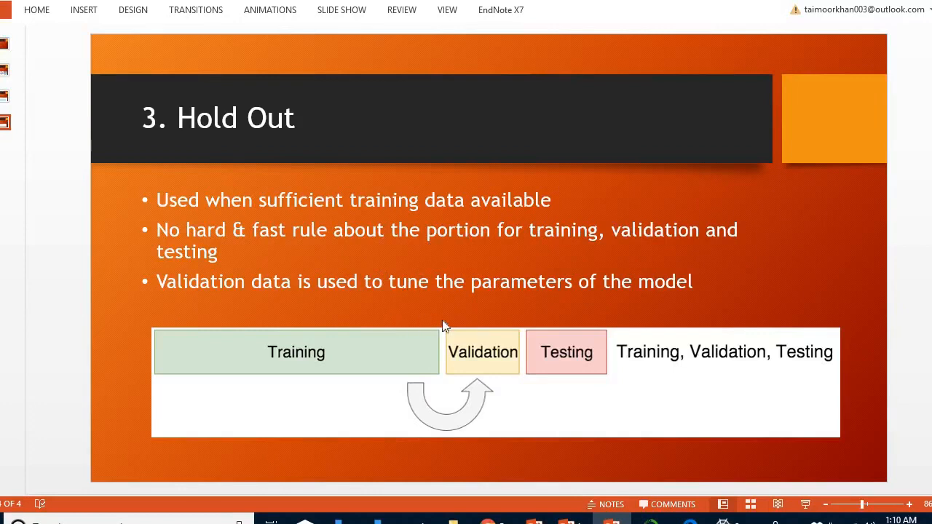
pyautogui.moveTo(487, 358)
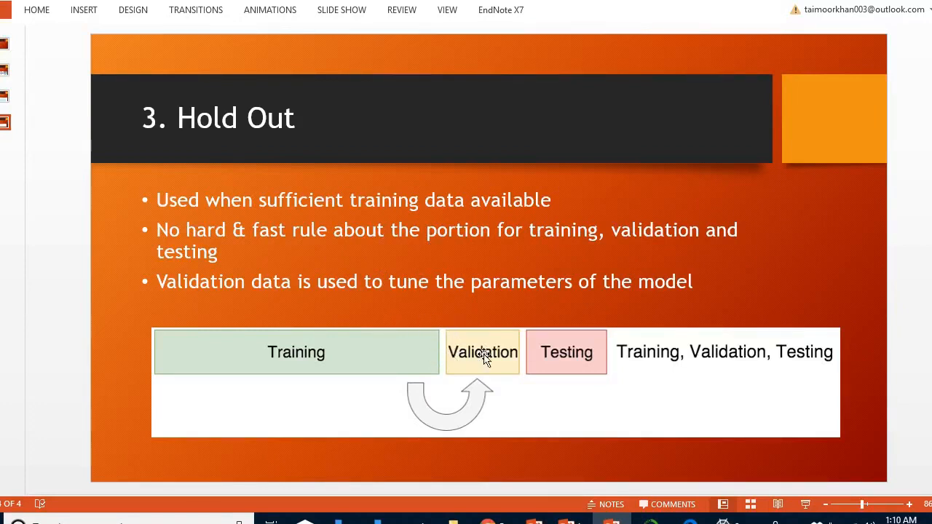
pyautogui.moveTo(307, 351)
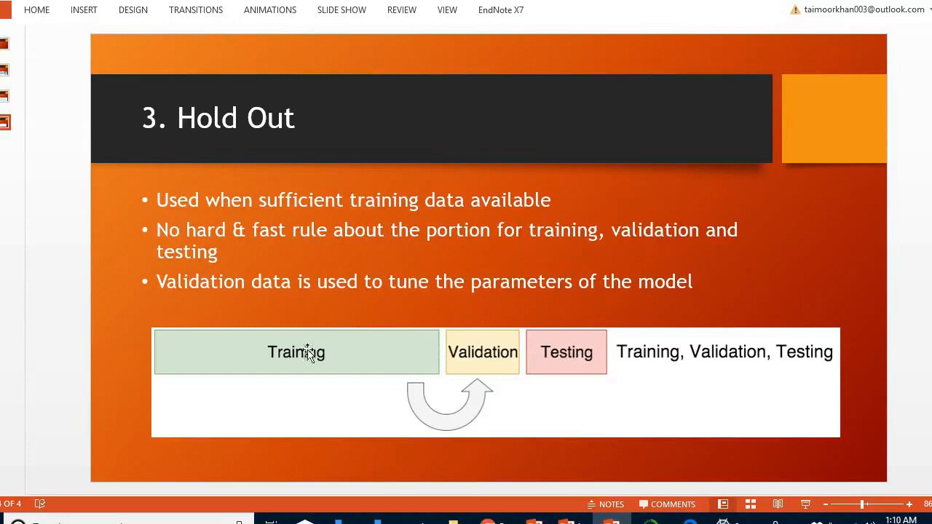
pyautogui.moveTo(483, 365)
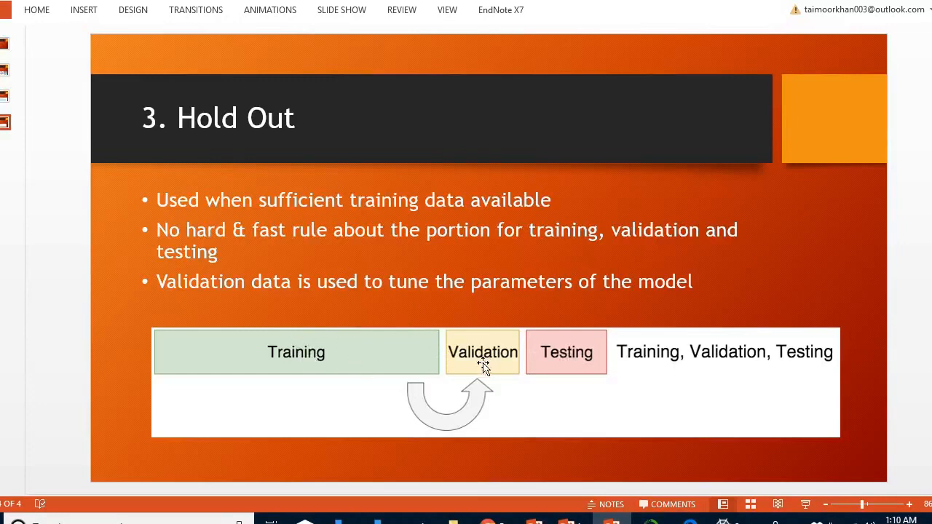
pyautogui.moveTo(512, 392)
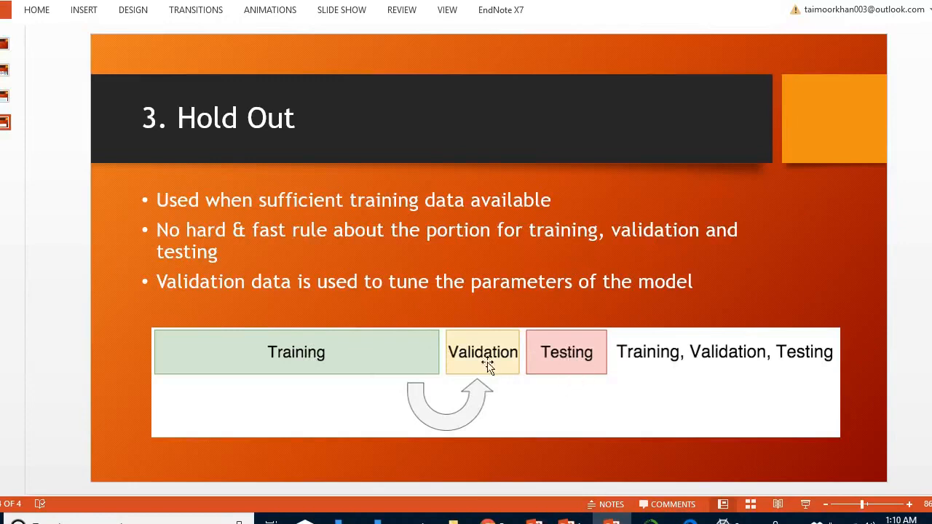
pyautogui.moveTo(469, 323)
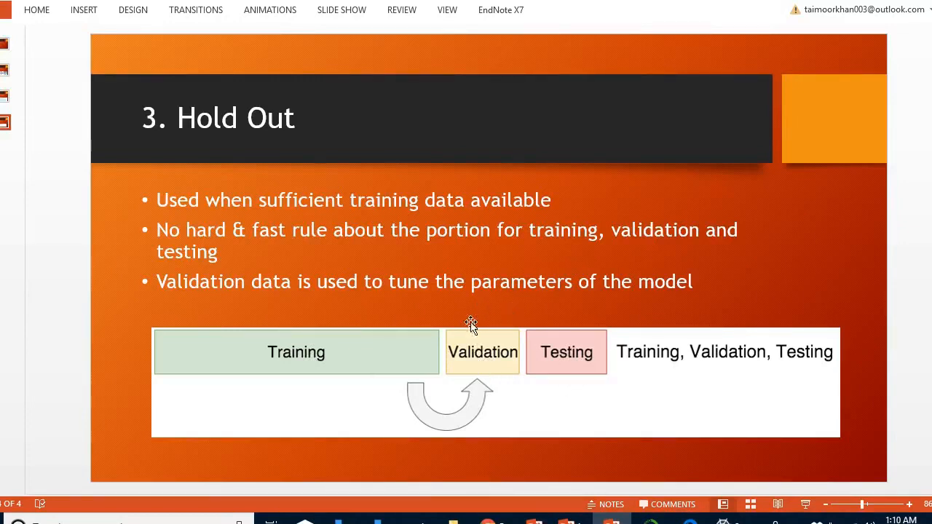